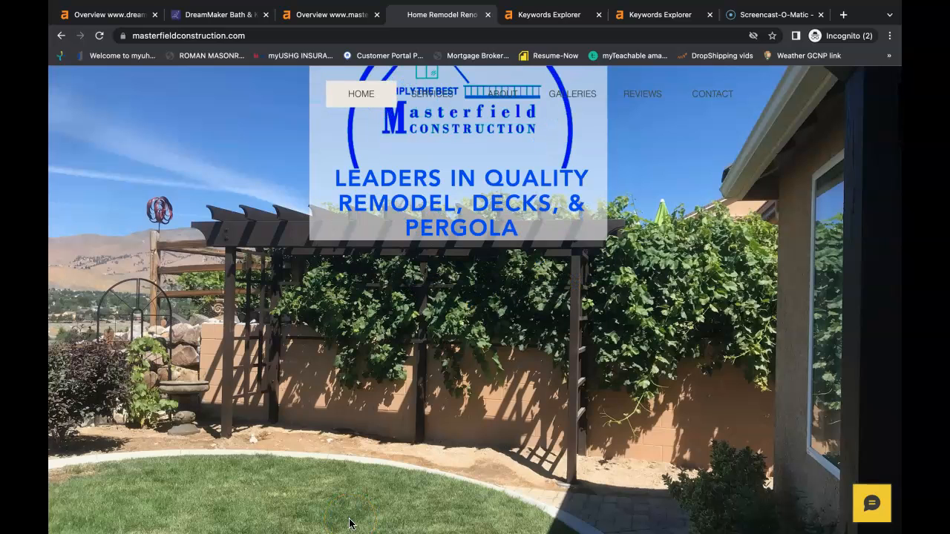
Step: Scroll through the Masterfield Construction homepage to review its content
{"action": "scroll", "scroll_direction": "down", "scroll_amount": 3}
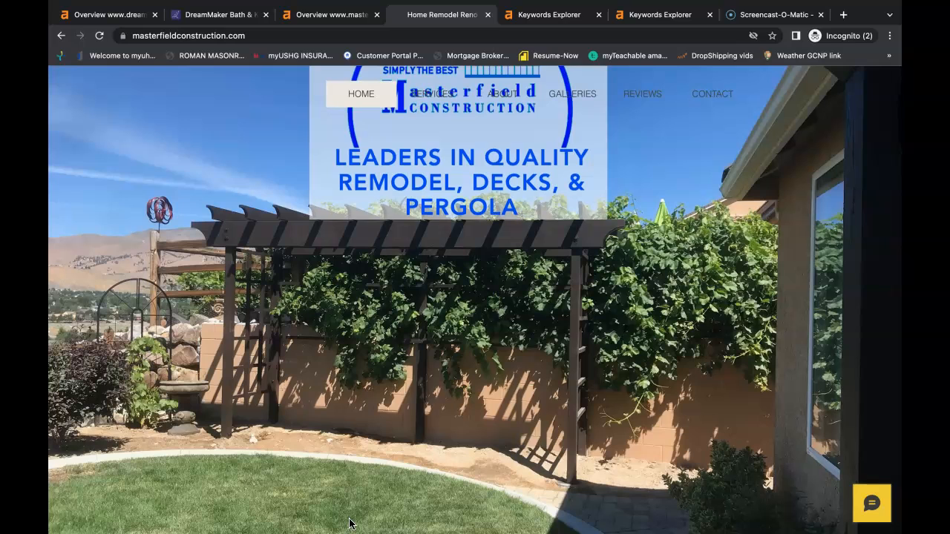
{"action": "scroll", "scroll_direction": "down", "scroll_amount": 3}
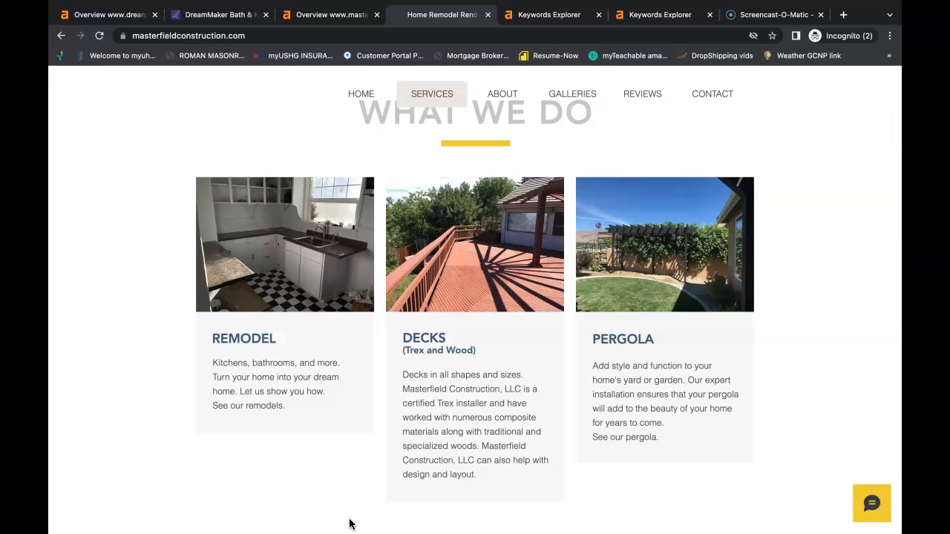
{"action": "scroll", "scroll_direction": "down", "scroll_amount": 3}
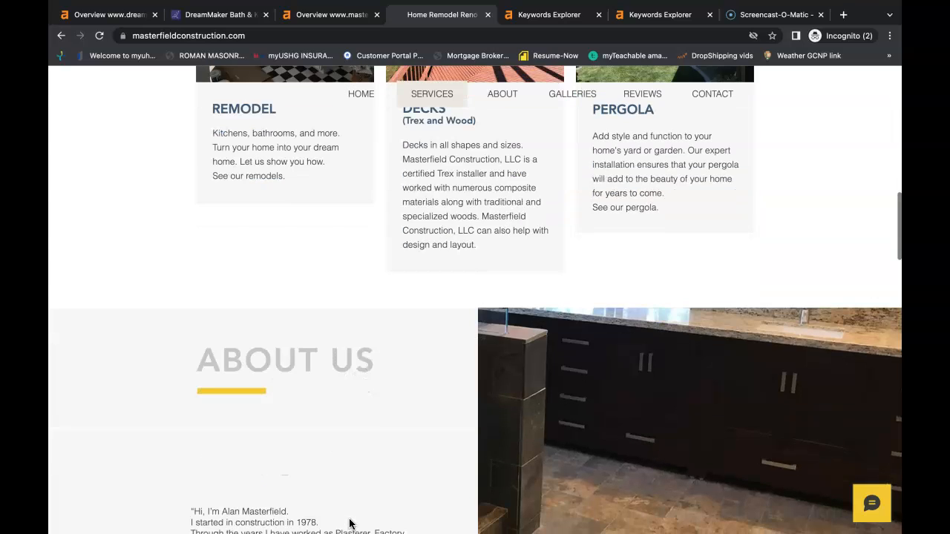
{"action": "scroll", "scroll_direction": "down", "scroll_amount": 3}
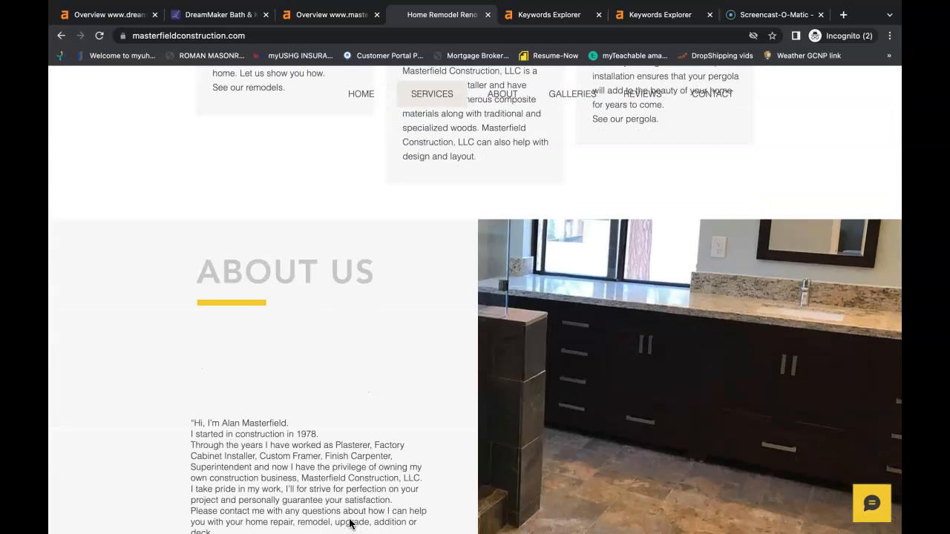
{"action": "scroll", "scroll_direction": "down", "scroll_amount": 3}
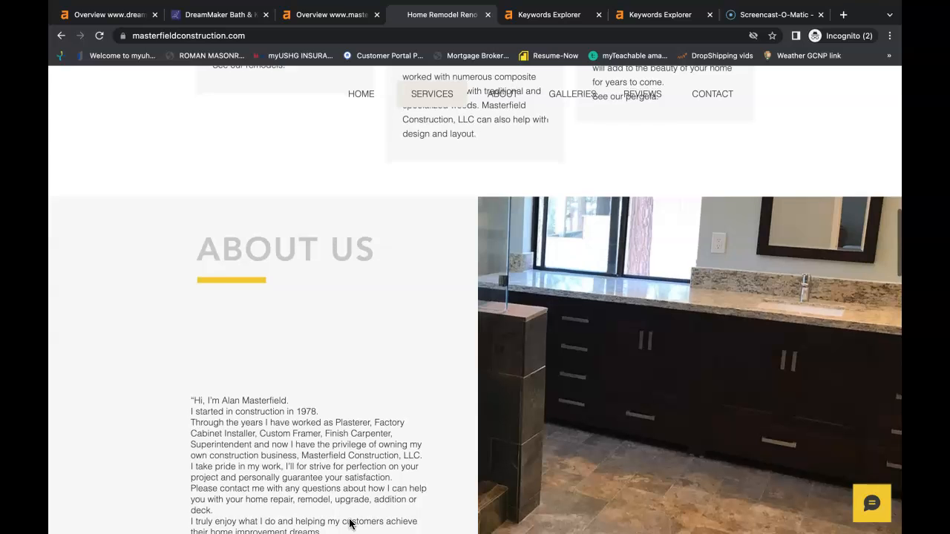
{"action": "scroll", "scroll_direction": "down", "scroll_amount": 3}
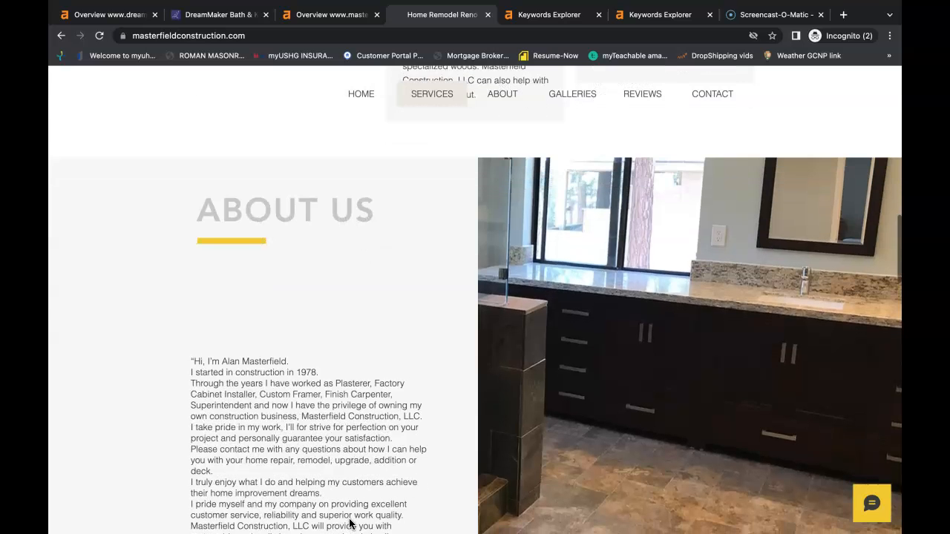
{"action": "scroll", "scroll_direction": "down", "scroll_amount": 3}
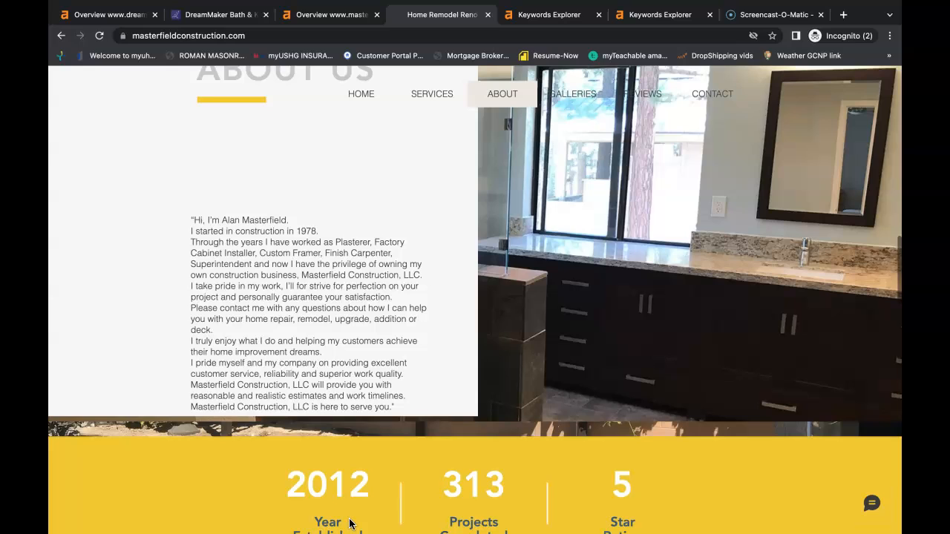
{"action": "scroll", "scroll_direction": "down", "scroll_amount": 3}
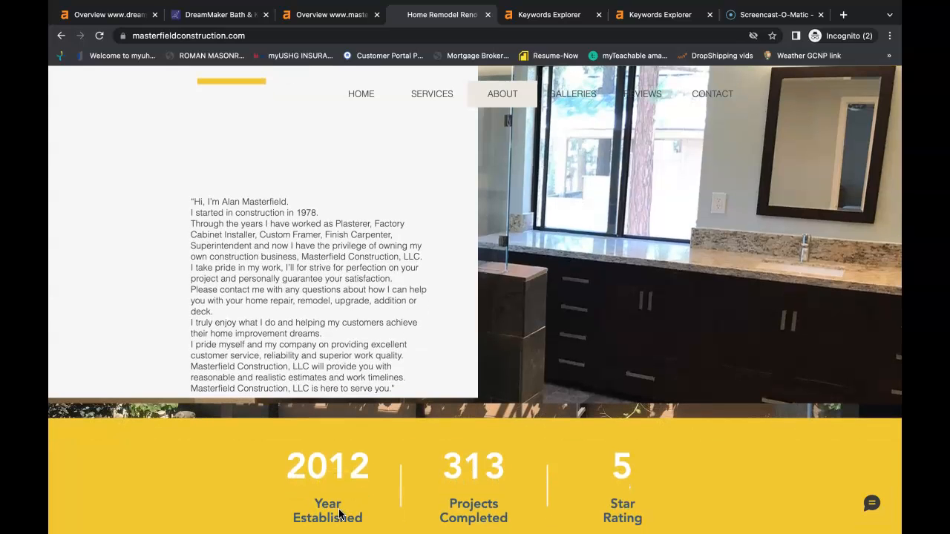
{"action": "scroll", "scroll_direction": "down", "scroll_amount": 3}
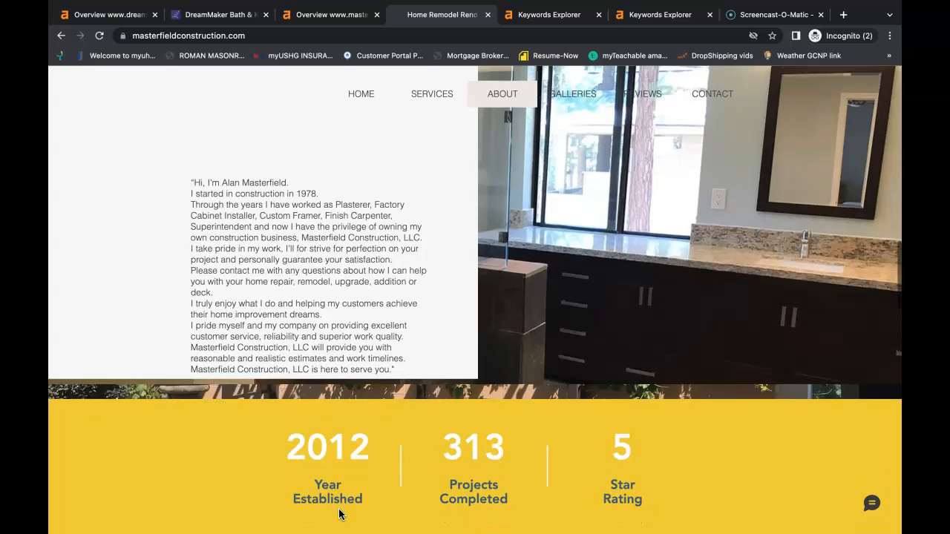
{"action": "scroll", "scroll_direction": "down", "scroll_amount": 3}
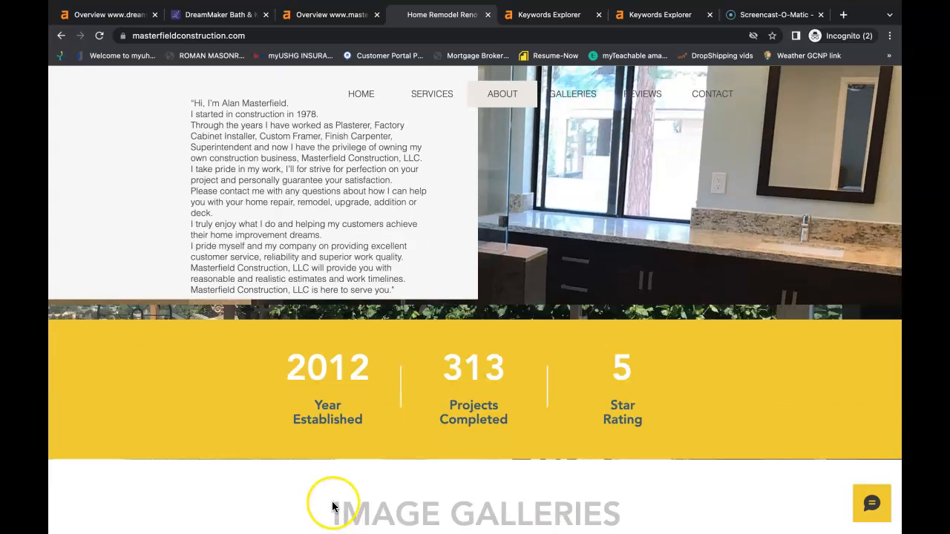
{"action": "scroll", "scroll_direction": "down", "scroll_amount": 3}
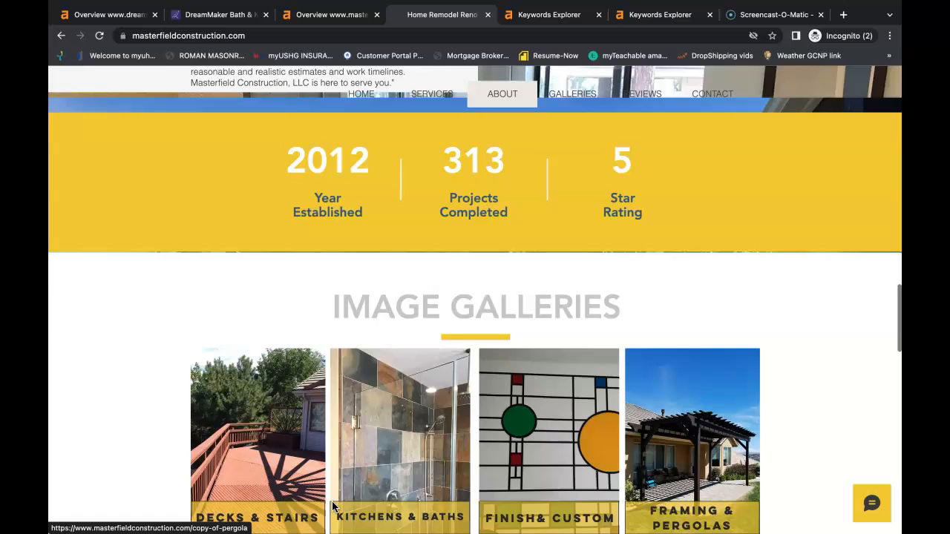
{"action": "scroll", "scroll_direction": "down", "scroll_amount": 3}
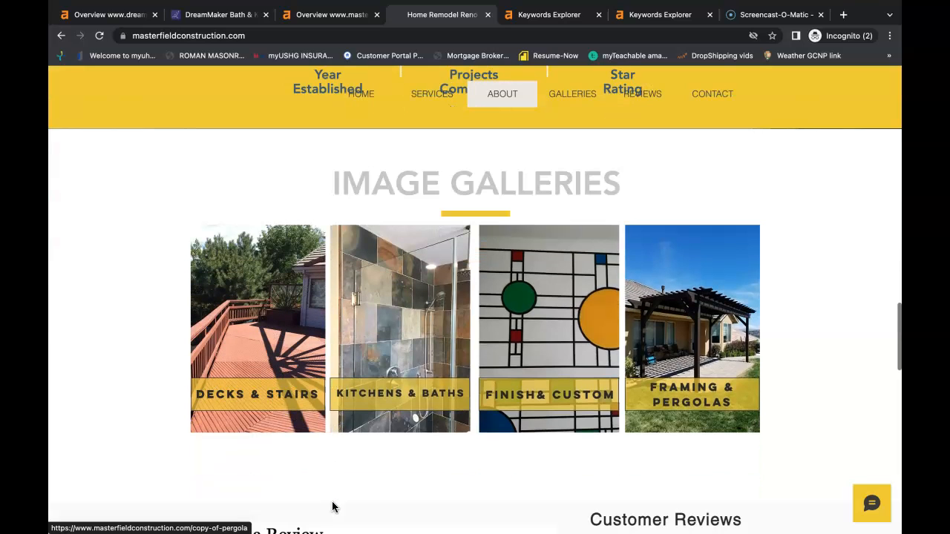
{"action": "scroll", "scroll_direction": "down", "scroll_amount": 3}
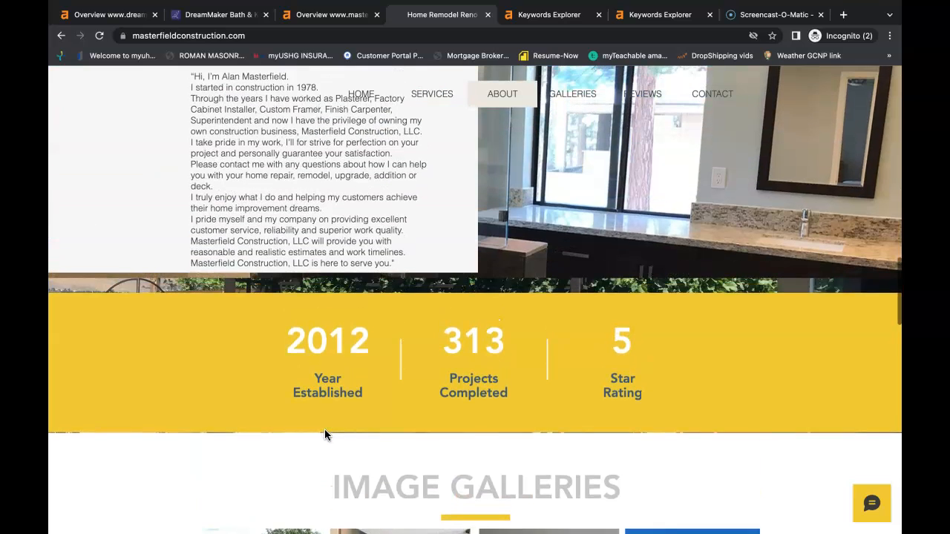
{"action": "scroll", "scroll_direction": "up", "scroll_amount": 3}
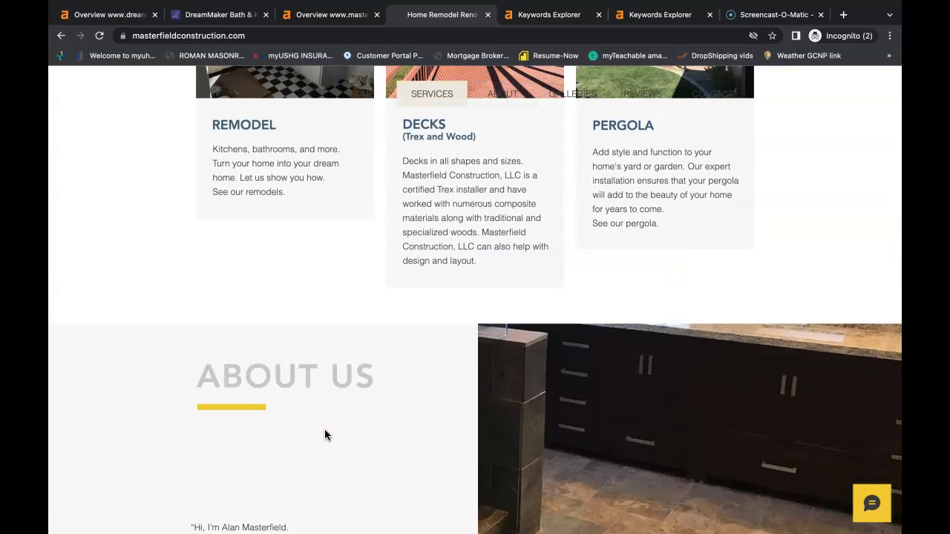
{"action": "scroll", "scroll_direction": "up", "scroll_amount": 3}
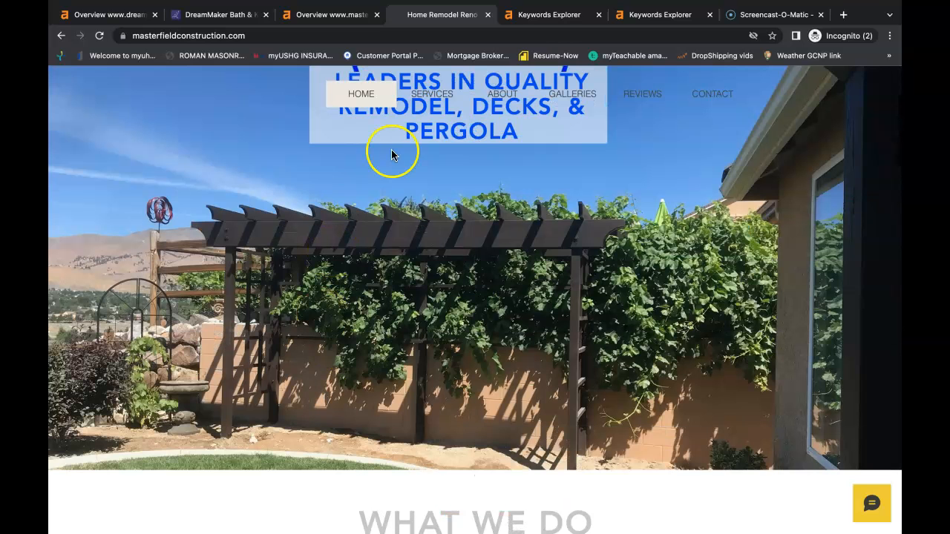
Step: Switch to Ahrefs Keywords Explorer and review matching terms for 'remodel reno'
{"action": "left_click", "coordinate": [541, 15]}
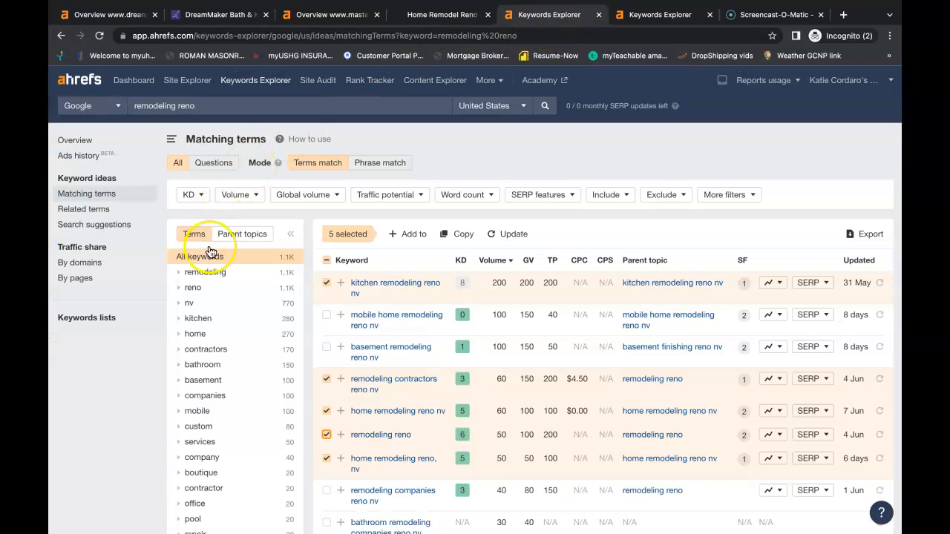
{"action": "mouse_move", "coordinate": [449, 145]}
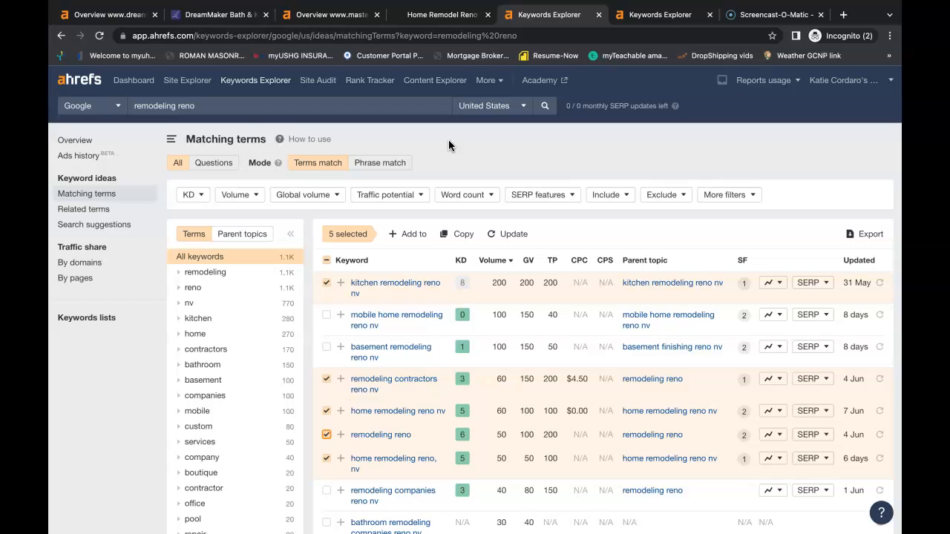
{"action": "scroll", "scroll_direction": "down", "scroll_amount": 3}
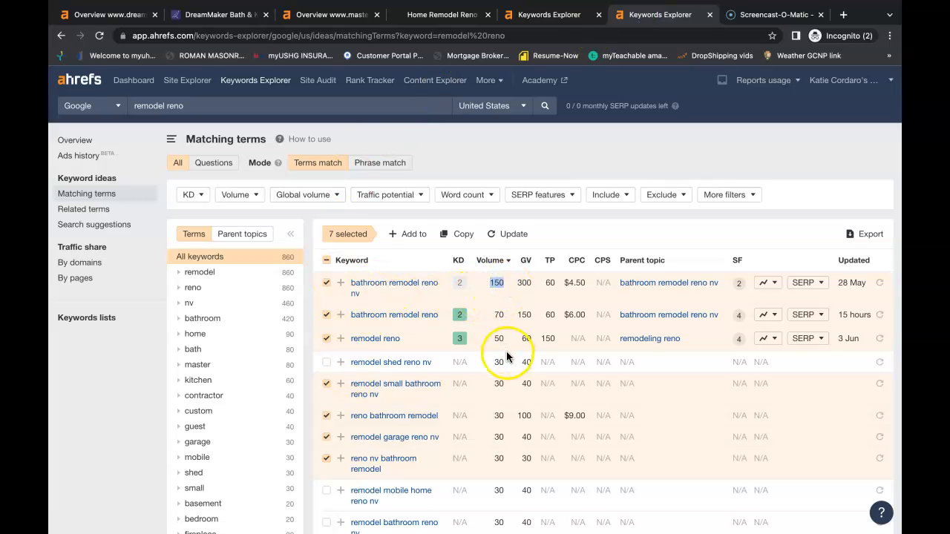
{"action": "mouse_move", "coordinate": [415, 472]}
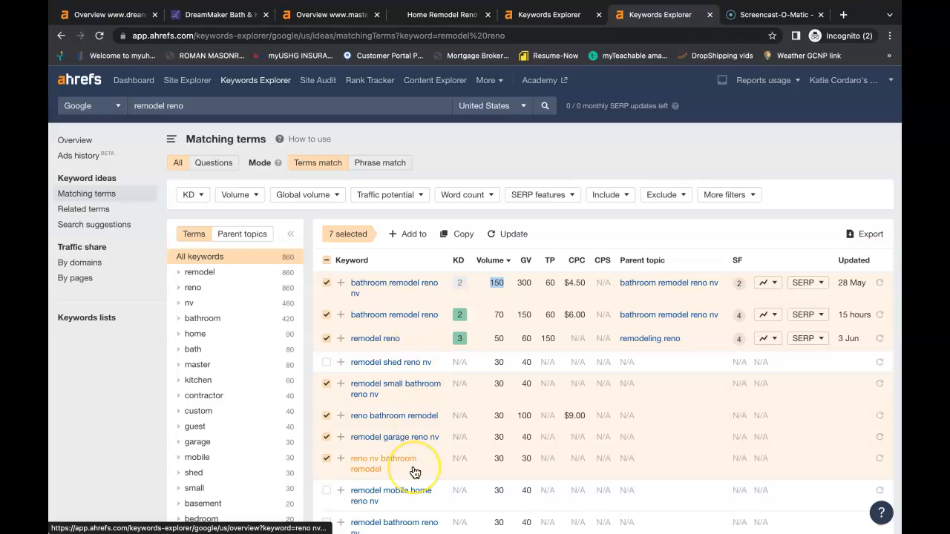
{"action": "mouse_move", "coordinate": [415, 472]}
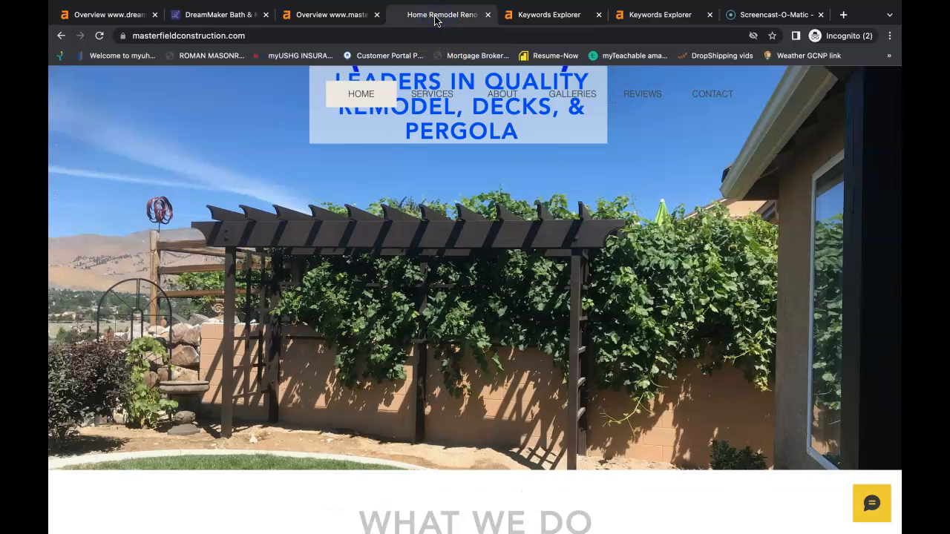
Step: Save the Remodel service card's kitchen photo into the Downloads folder
{"action": "scroll", "scroll_direction": "down", "scroll_amount": 3}
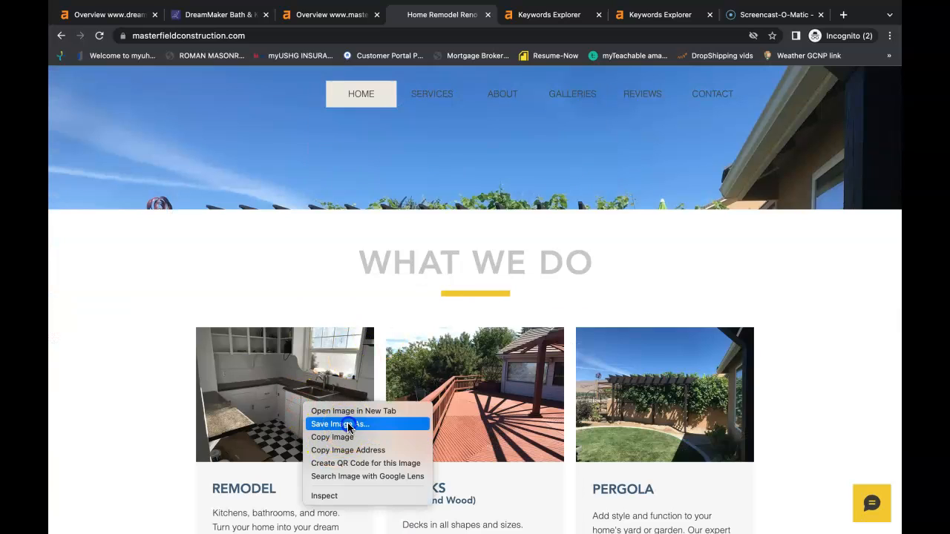
{"action": "left_click", "coordinate": [340, 424]}
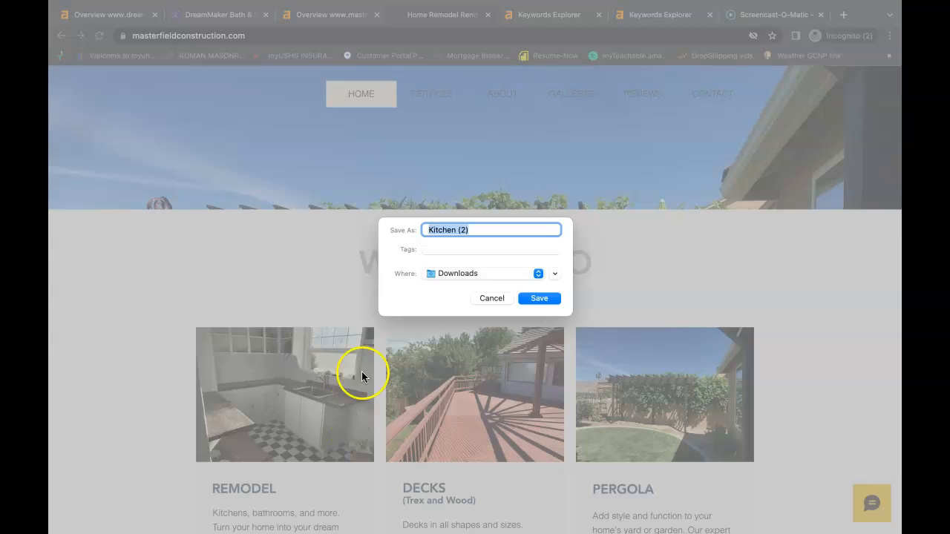
{"action": "left_click", "coordinate": [491, 297]}
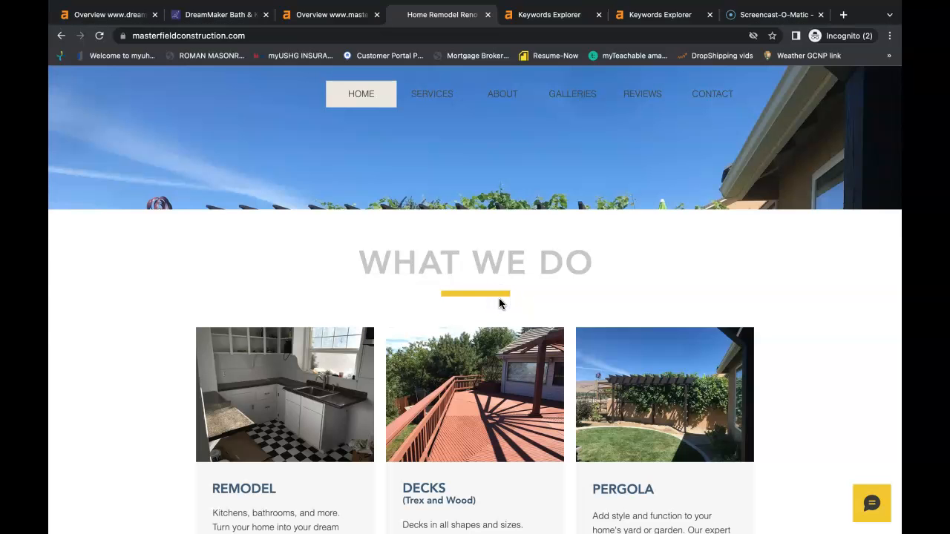
Step: Jump to the image galleries section and open the Decks & Stairs gallery
{"action": "scroll", "scroll_direction": "down", "scroll_amount": 3}
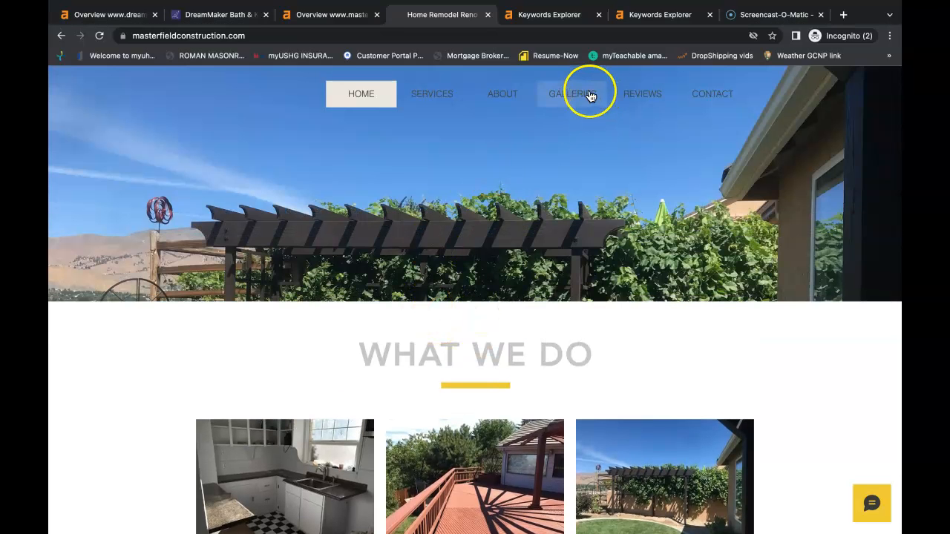
{"action": "left_click", "coordinate": [571, 93]}
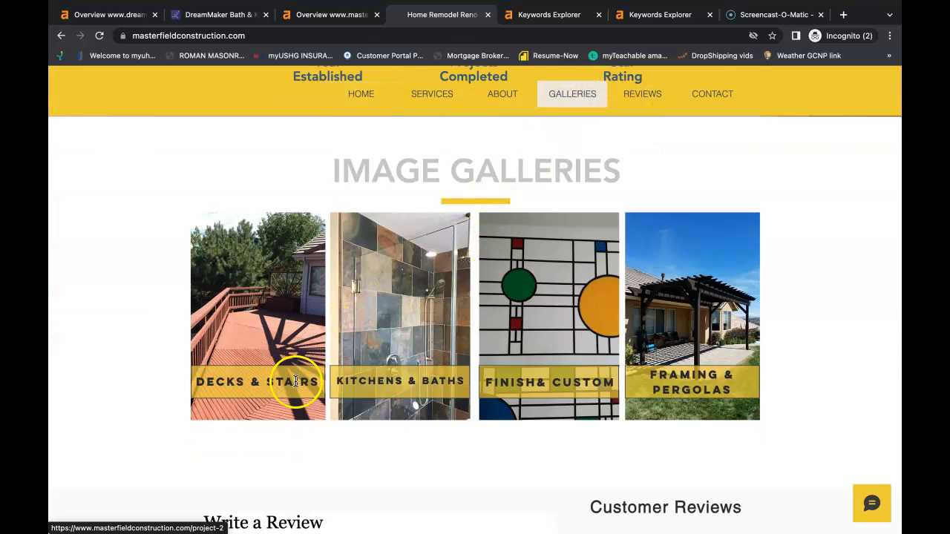
{"action": "left_click", "coordinate": [258, 314]}
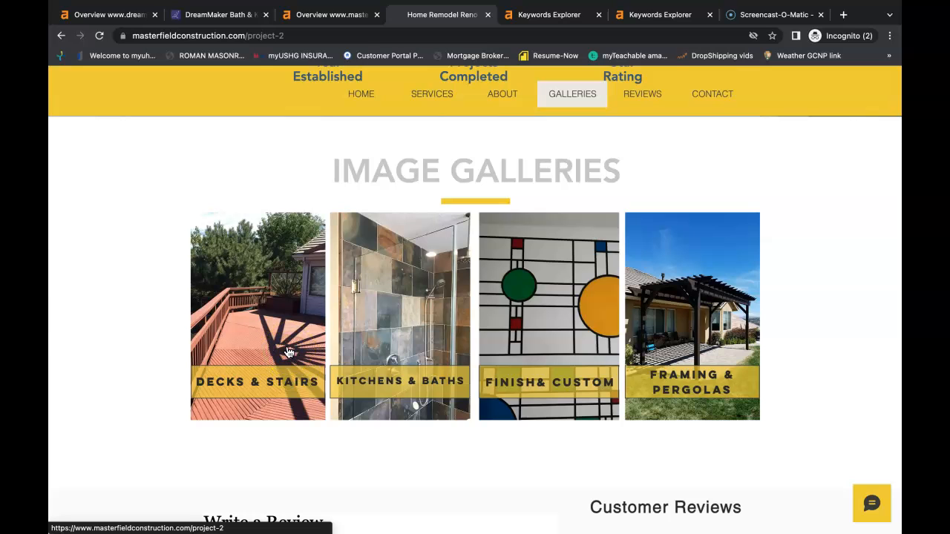
{"action": "left_click", "coordinate": [258, 315]}
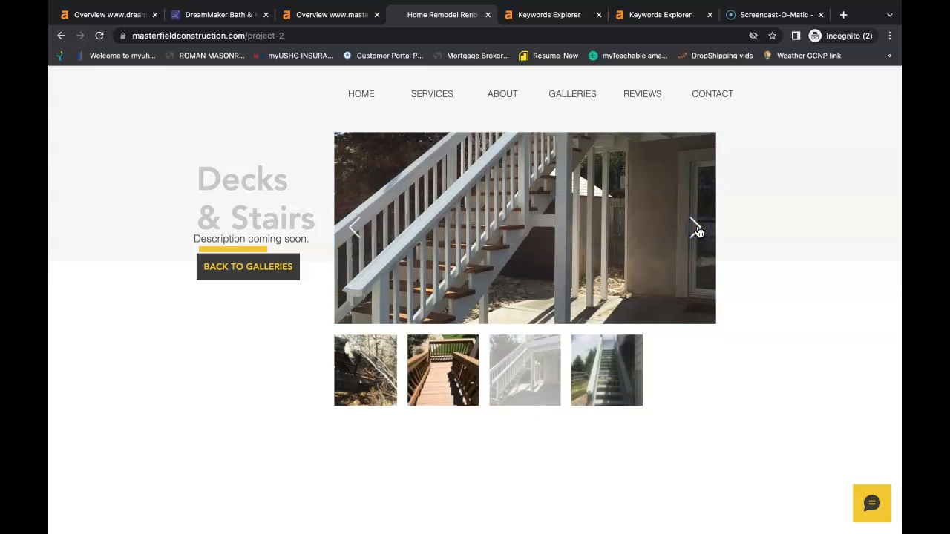
Step: Page through the Decks & Stairs slideshow photos one by one
{"action": "left_click", "coordinate": [695, 229]}
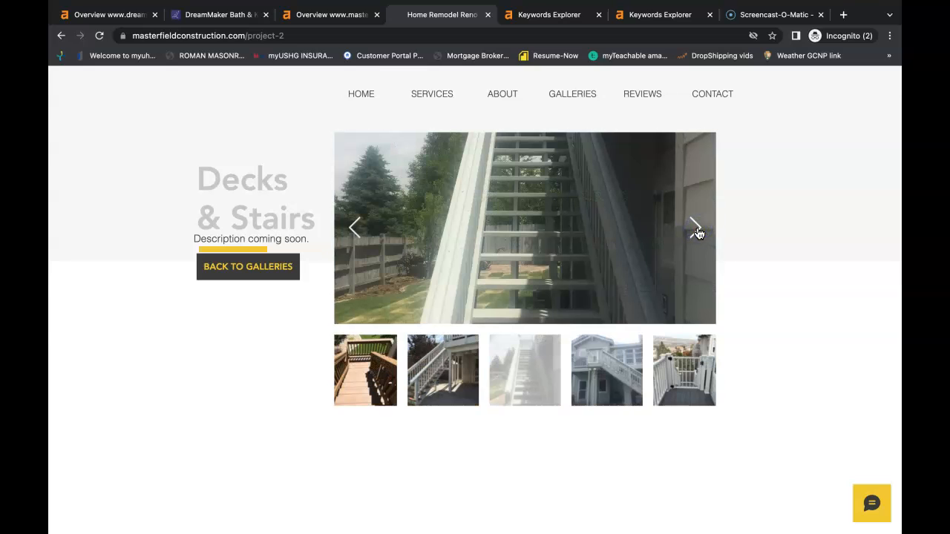
{"action": "left_click", "coordinate": [695, 228]}
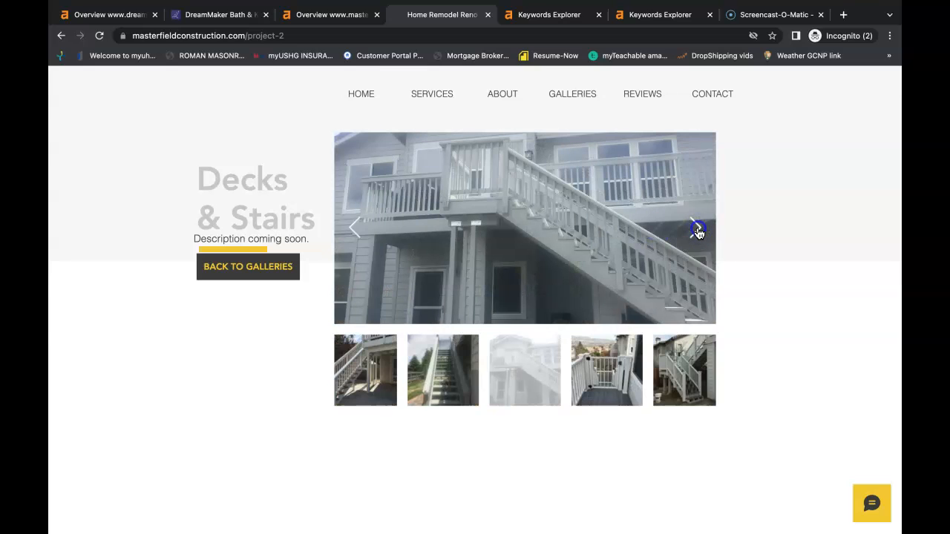
{"action": "left_click", "coordinate": [696, 228]}
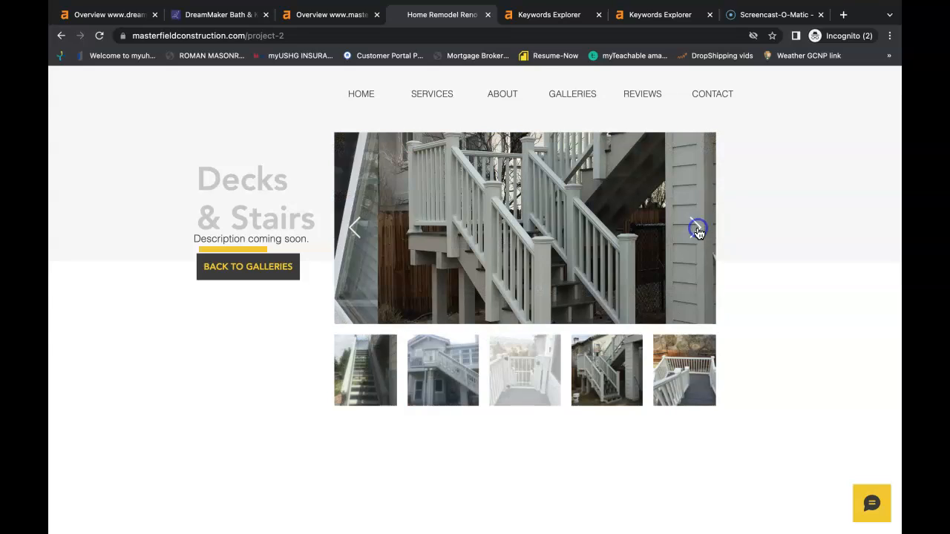
{"action": "left_click", "coordinate": [696, 229]}
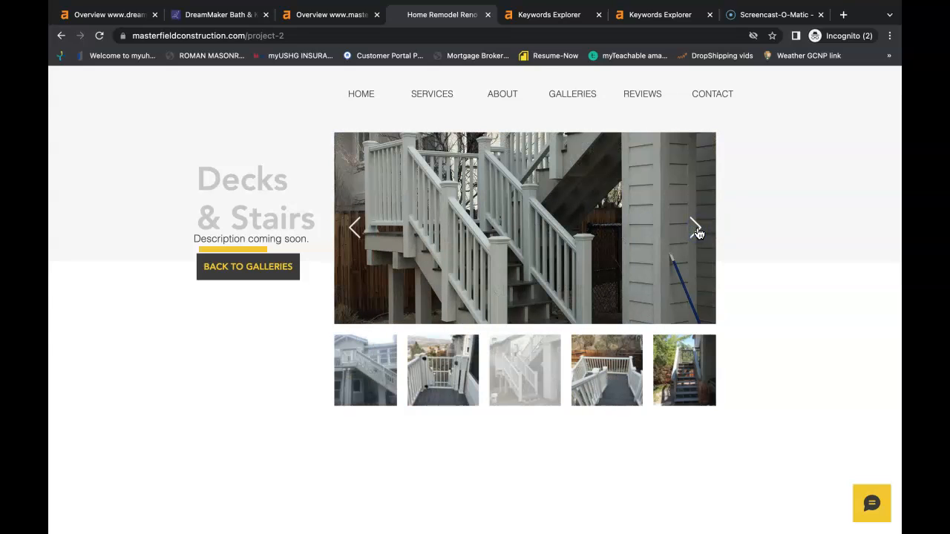
{"action": "left_click", "coordinate": [695, 227]}
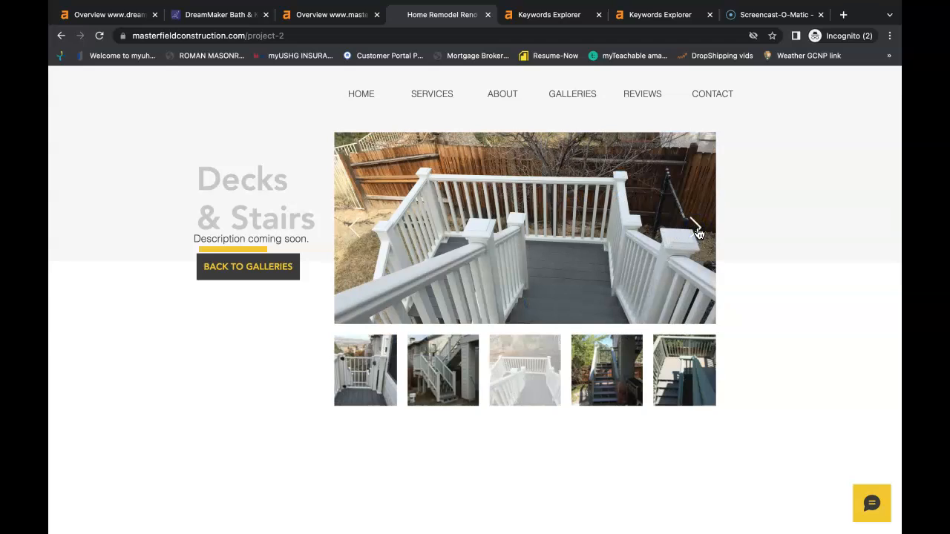
{"action": "left_click", "coordinate": [695, 229]}
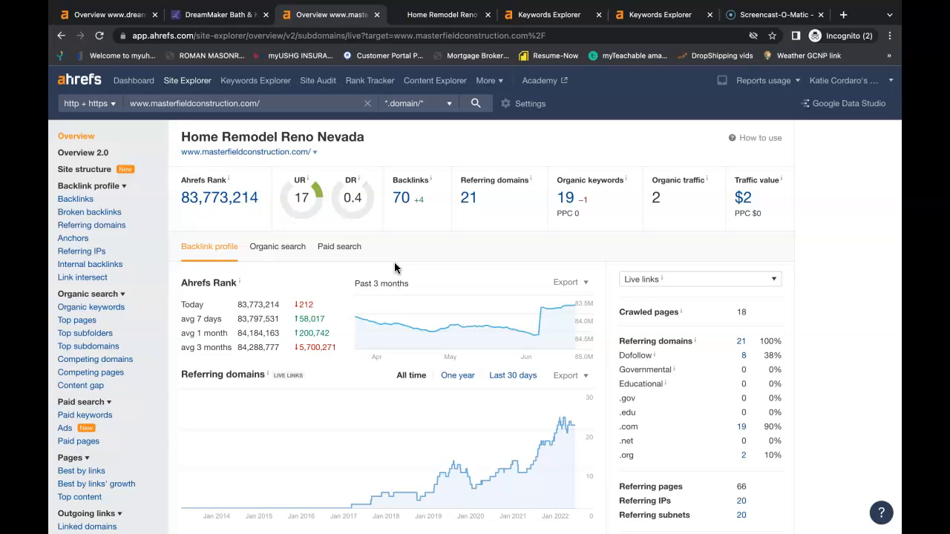
{"action": "mouse_move", "coordinate": [318, 178]}
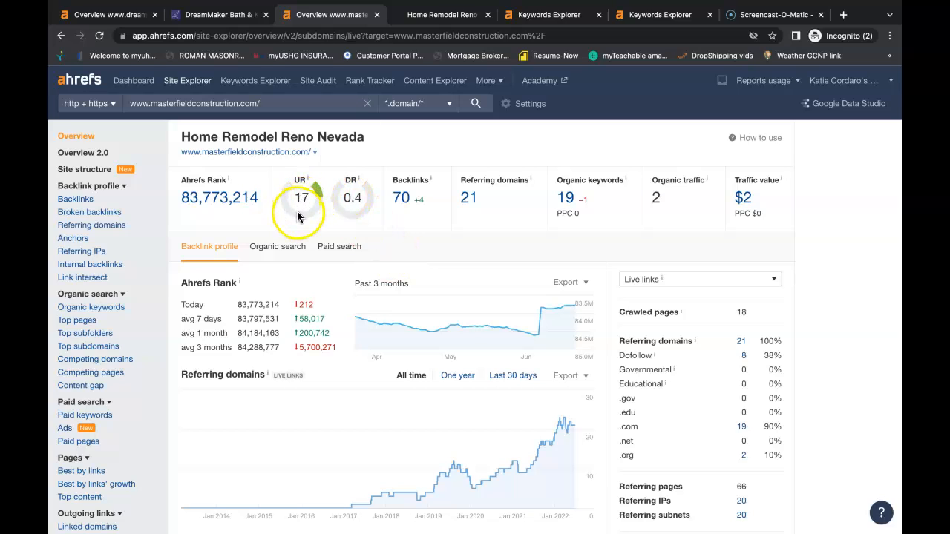
{"action": "mouse_move", "coordinate": [353, 213]}
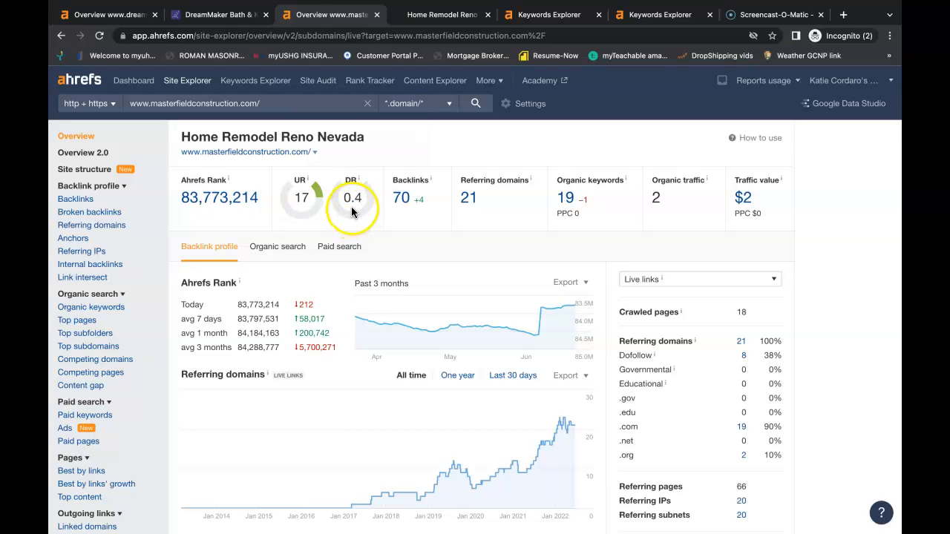
{"action": "mouse_move", "coordinate": [675, 205]}
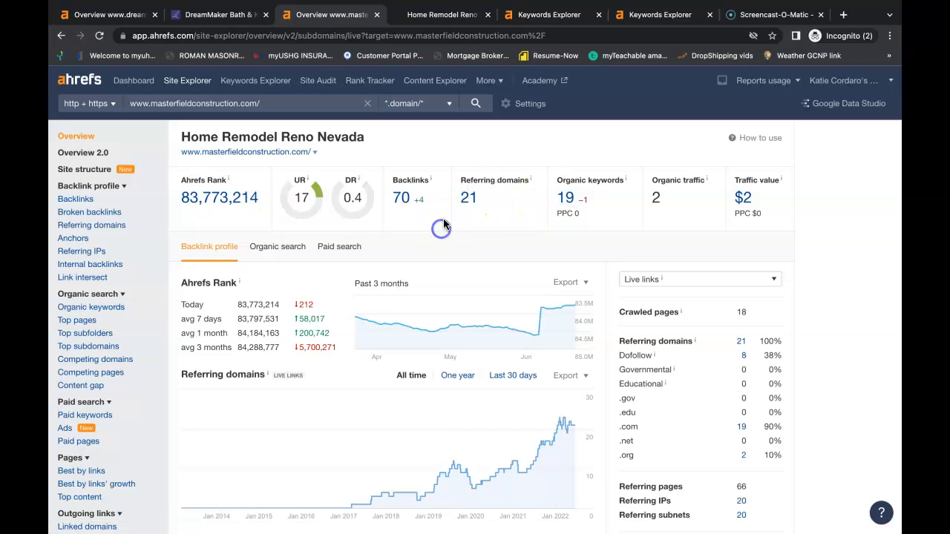
{"action": "mouse_move", "coordinate": [401, 256]}
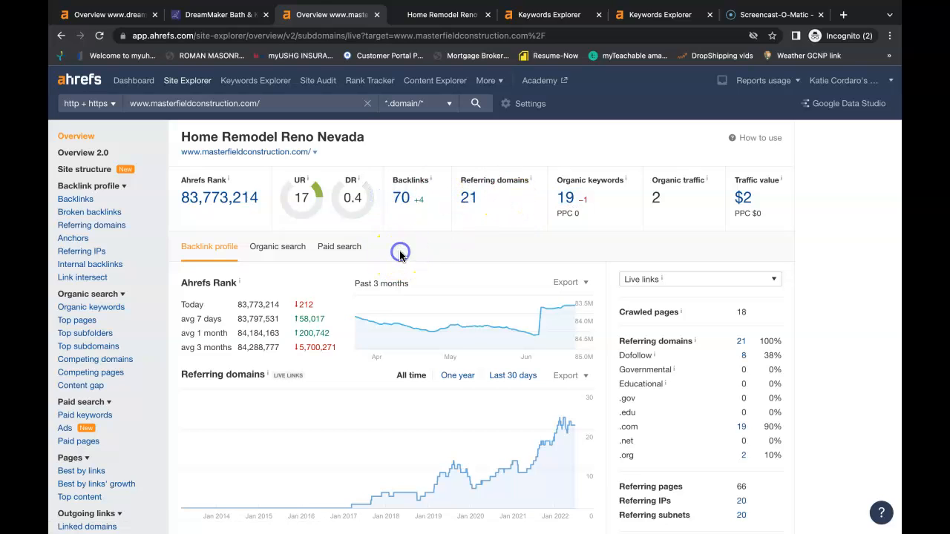
{"action": "mouse_move", "coordinate": [359, 247]}
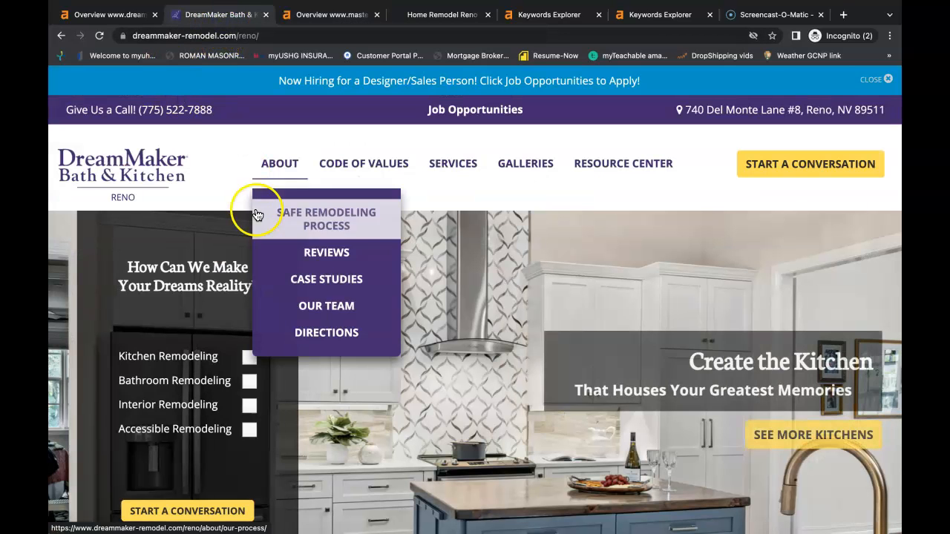
{"action": "mouse_move", "coordinate": [226, 196]}
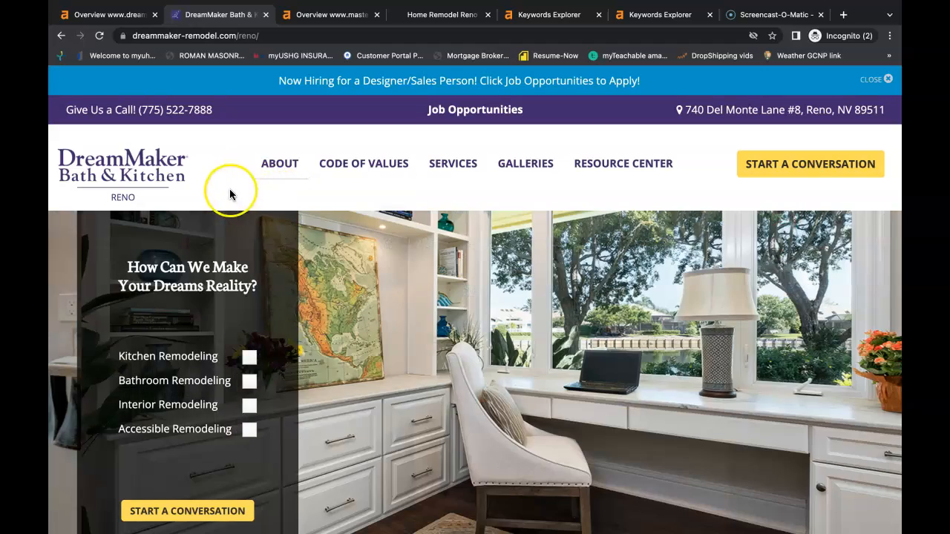
Step: Scroll down the DreamMaker Bath & Kitchen Reno homepage to its remodeling services
{"action": "scroll", "scroll_direction": "down", "scroll_amount": 3}
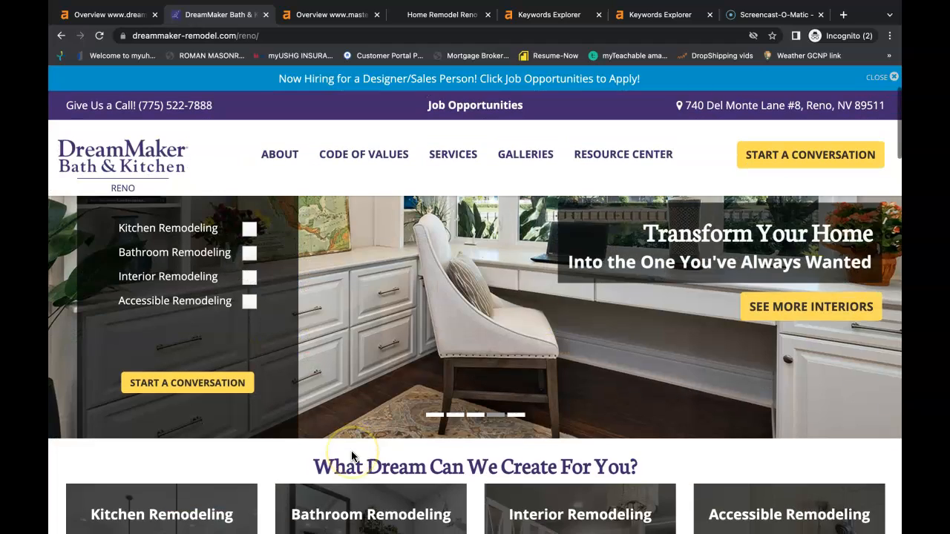
{"action": "scroll", "scroll_direction": "down", "scroll_amount": 3}
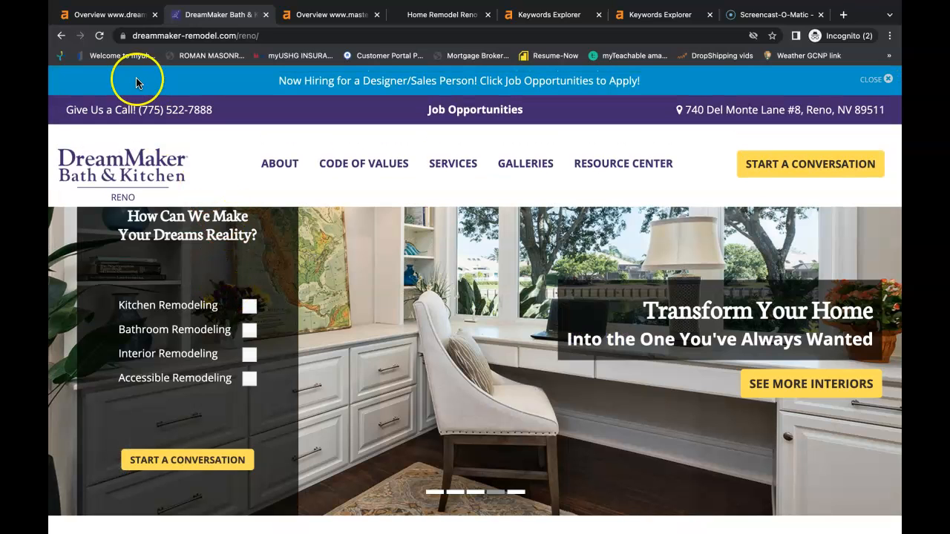
Step: Review the dreammaker-remodel.com/reno/ overview: UR 16, DR 36, 1.6K backlinks, 184 referring domains
{"action": "left_click", "coordinate": [215, 15]}
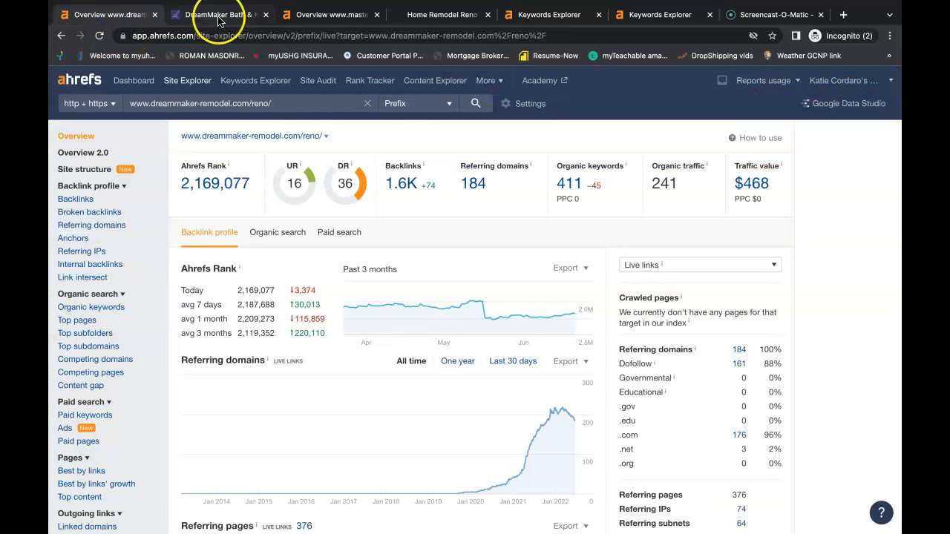
{"action": "mouse_move", "coordinate": [300, 166]}
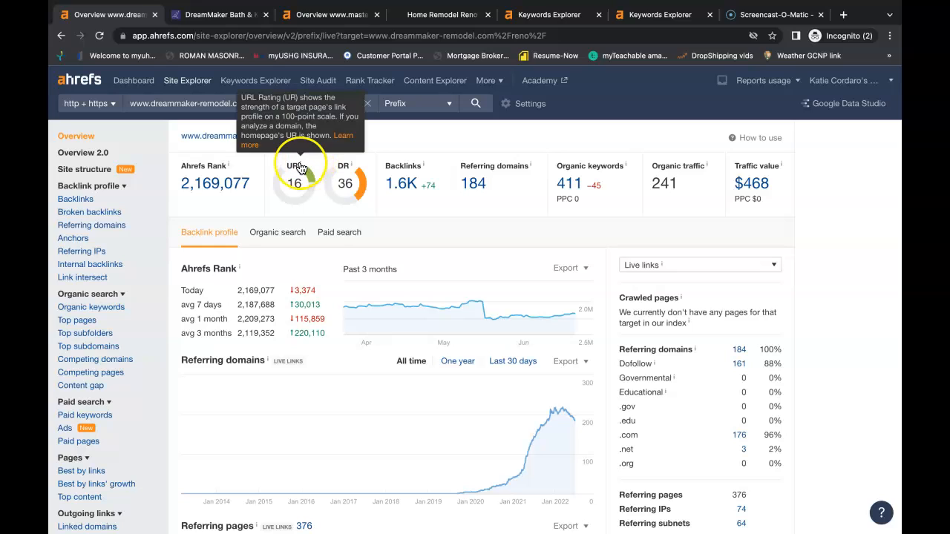
{"action": "mouse_move", "coordinate": [351, 170]}
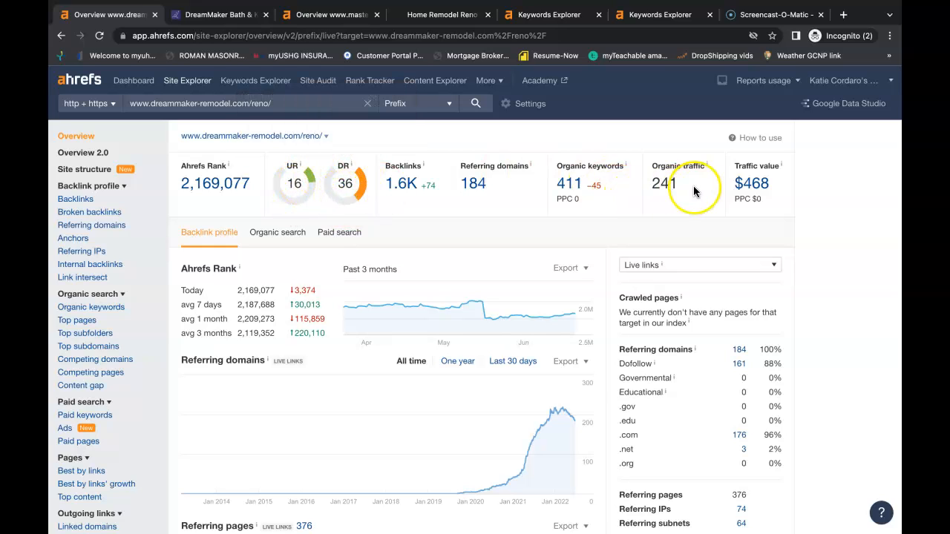
{"action": "double_click", "coordinate": [664, 184]}
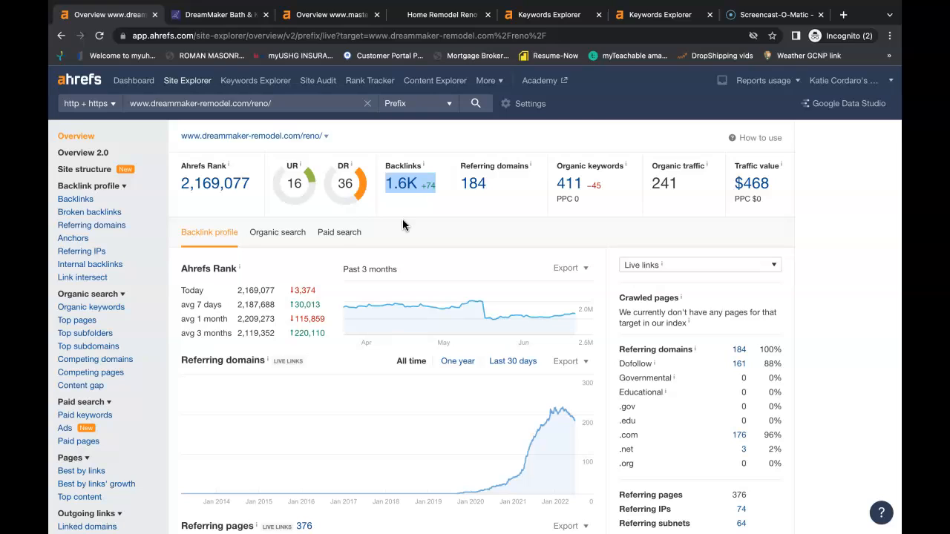
Step: View the 184 referring domains for dreammaker-remodel.com/reno/ and scroll the list
{"action": "left_click", "coordinate": [404, 223]}
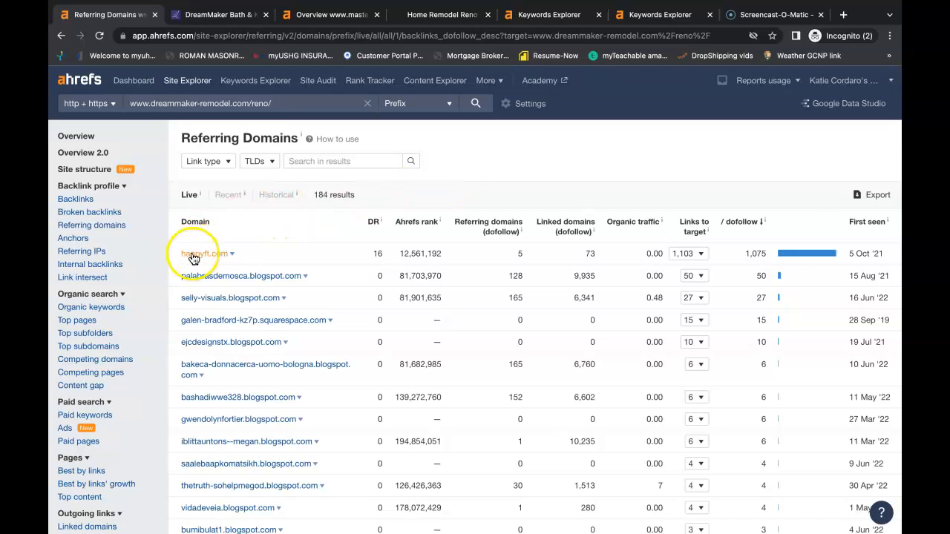
{"action": "mouse_move", "coordinate": [208, 335]}
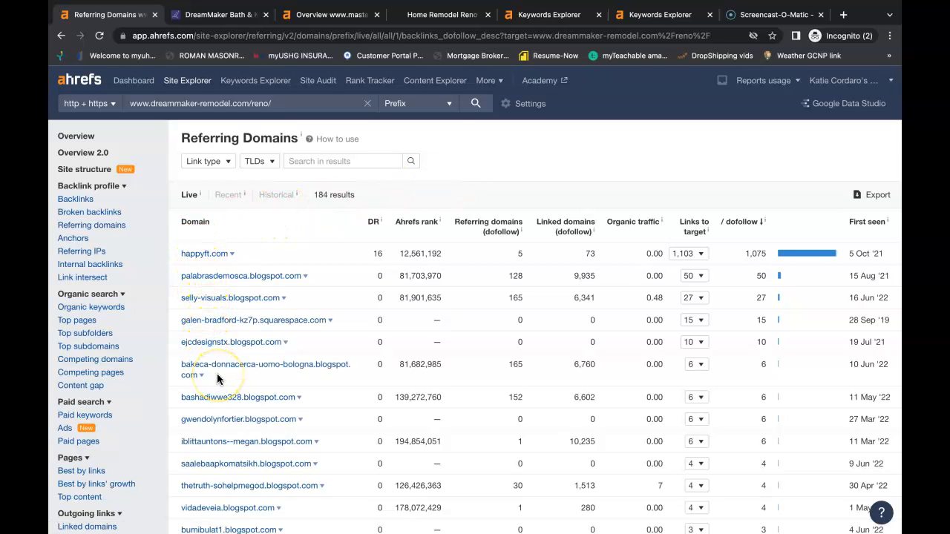
{"action": "scroll", "scroll_direction": "down", "scroll_amount": 3}
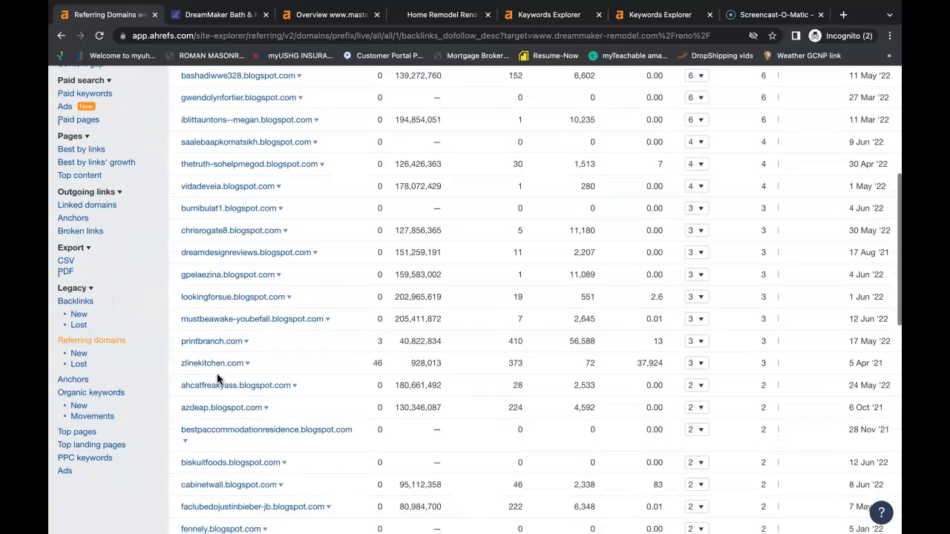
{"action": "scroll", "scroll_direction": "down", "scroll_amount": 3}
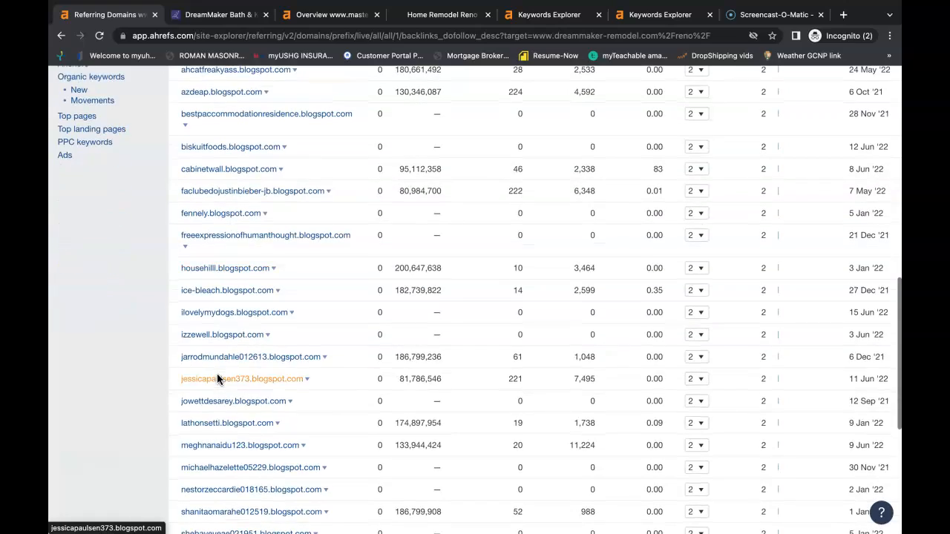
{"action": "scroll", "scroll_direction": "down", "scroll_amount": 3}
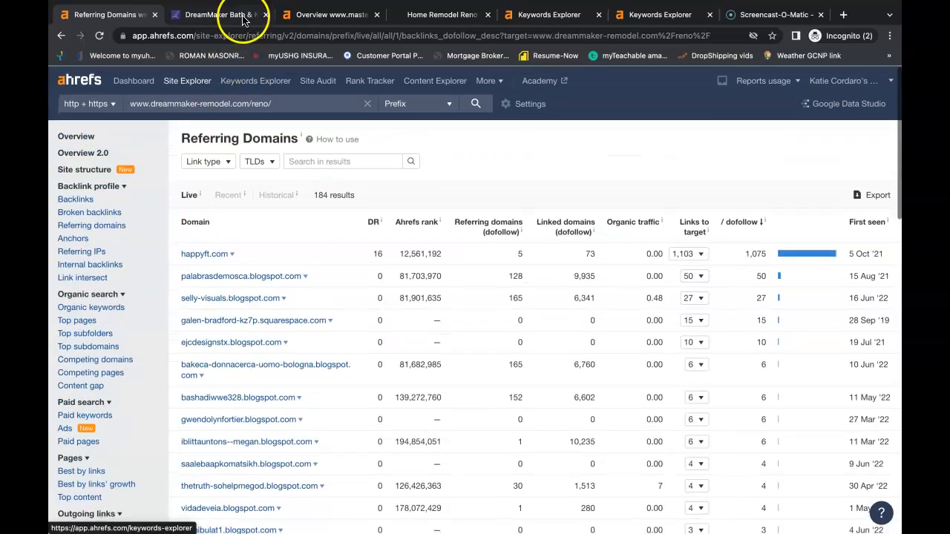
Step: Return to Google results for 'bathroom remodel reno' and scroll past the Map Pack
{"action": "left_click", "coordinate": [215, 15]}
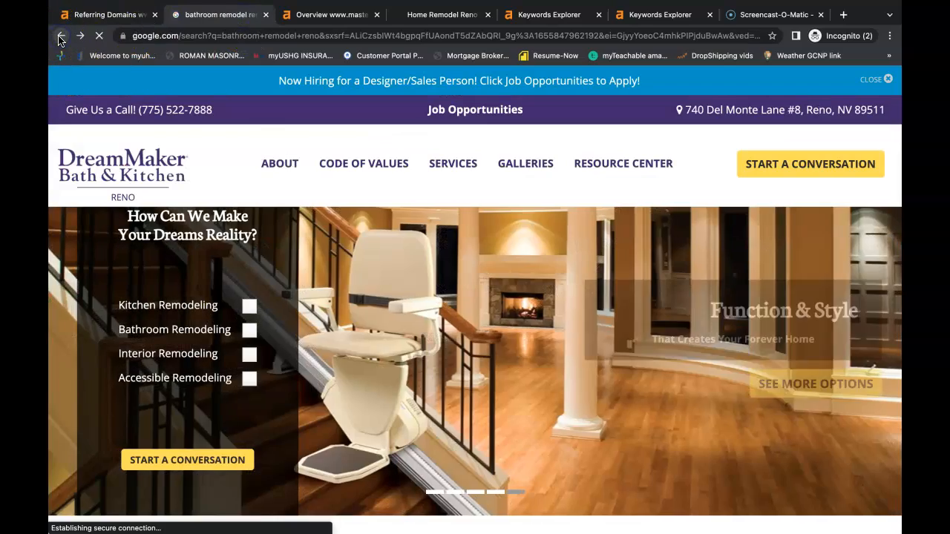
{"action": "left_click", "coordinate": [61, 35]}
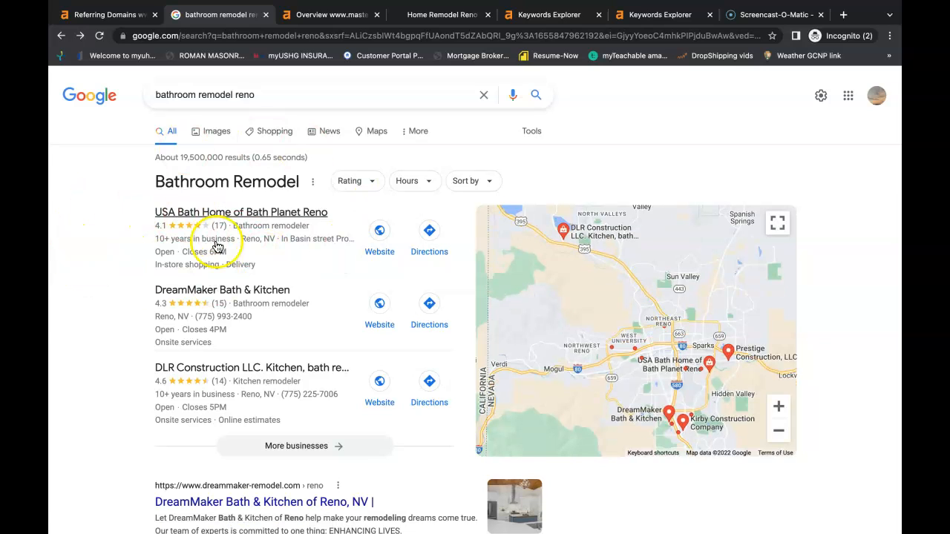
{"action": "mouse_move", "coordinate": [149, 252]}
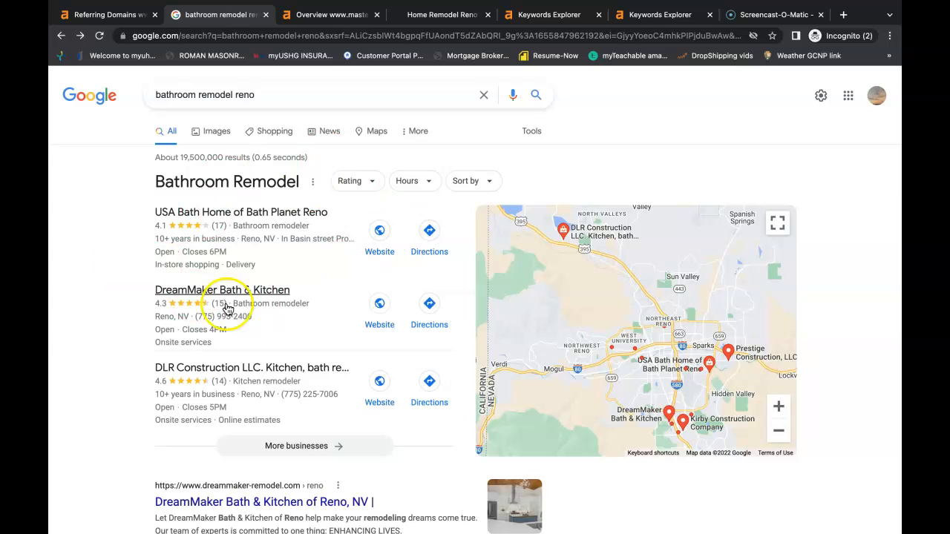
{"action": "scroll", "scroll_direction": "down", "scroll_amount": 3}
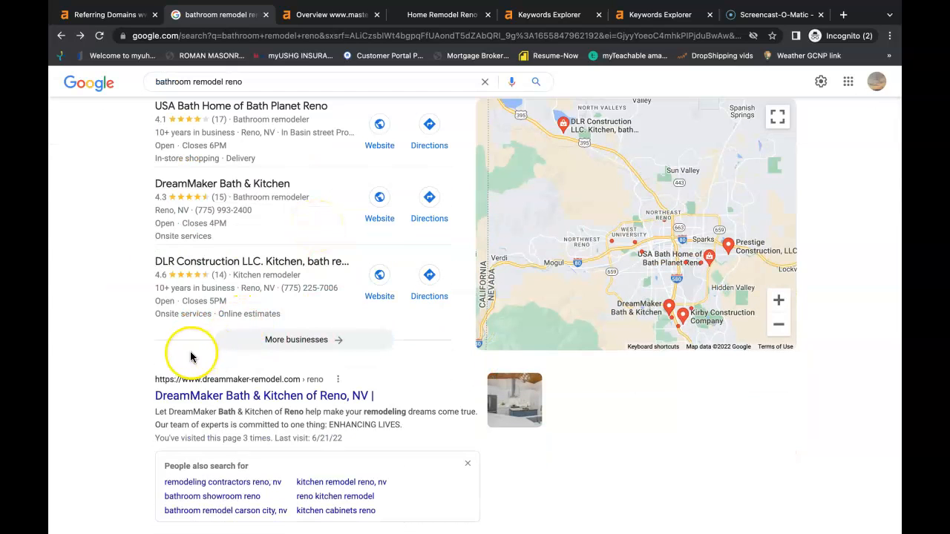